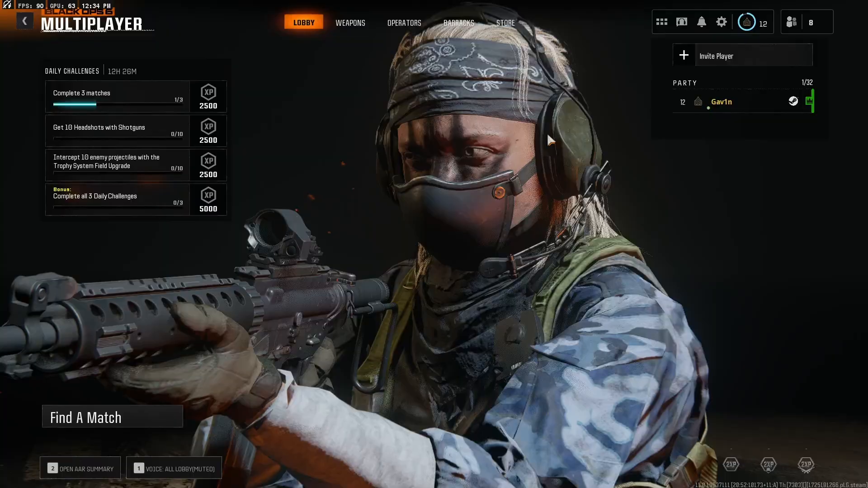
# Open Graphics Display settings and keep the NVIDIA GeForce RTX 3060 as display adapter
pyautogui.click(722, 22)
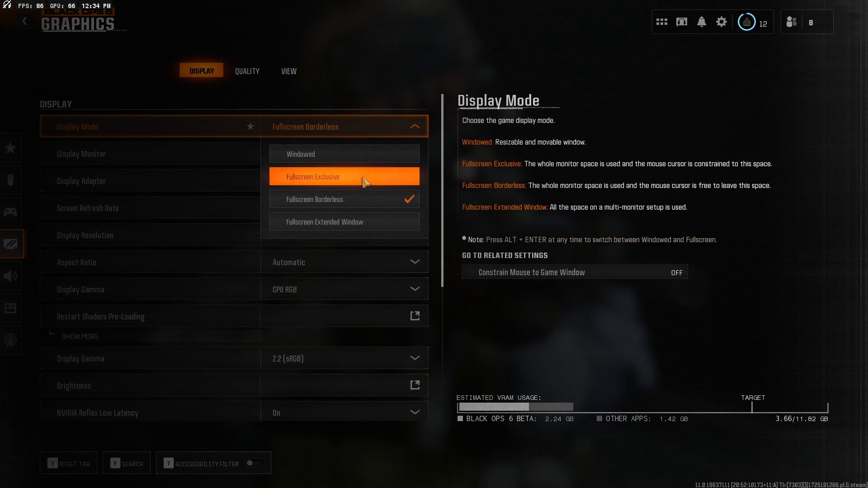
pyautogui.moveTo(353, 180)
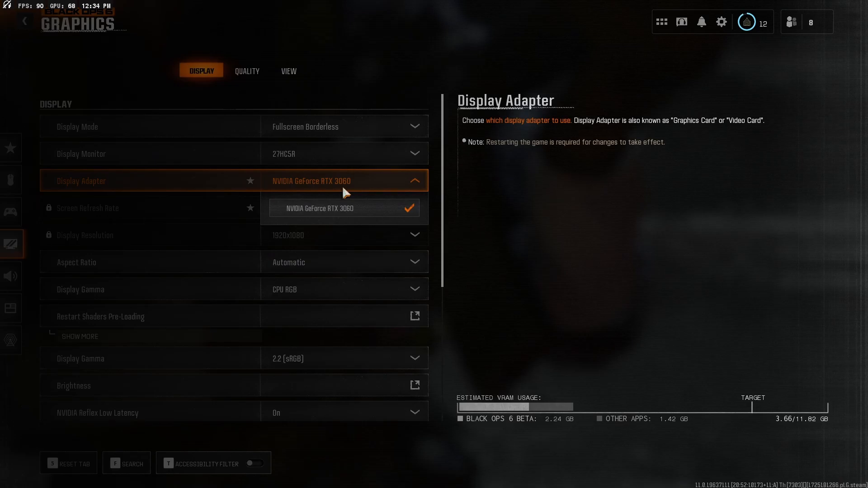
pyautogui.click(343, 208)
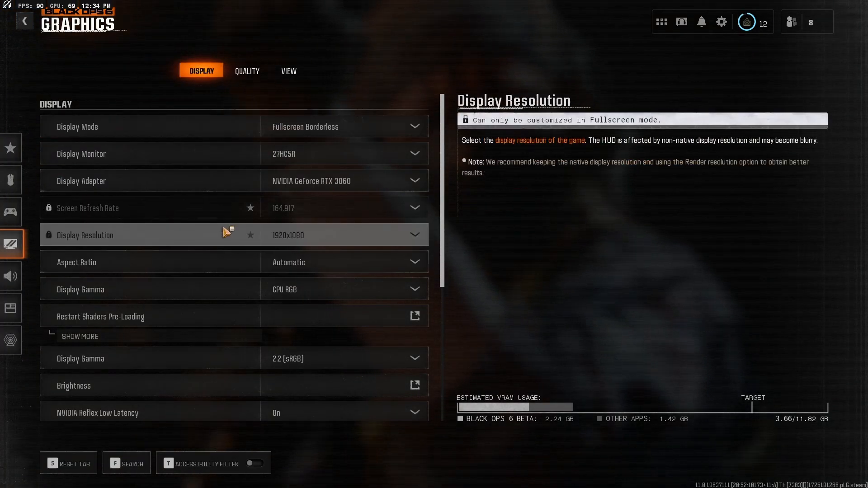
# Keep the frame rate limit on Custom with gameplay 300, menu 90, out-of-focus 30
pyautogui.scroll(-3)
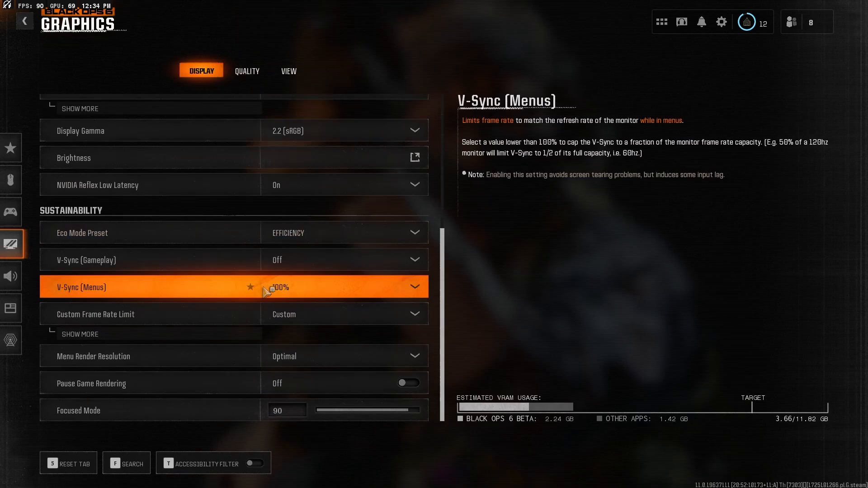
pyautogui.moveTo(311, 174)
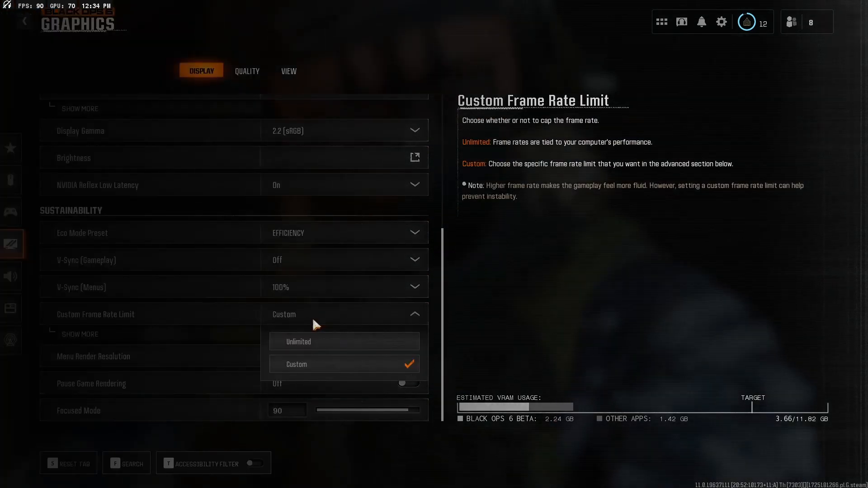
pyautogui.click(296, 363)
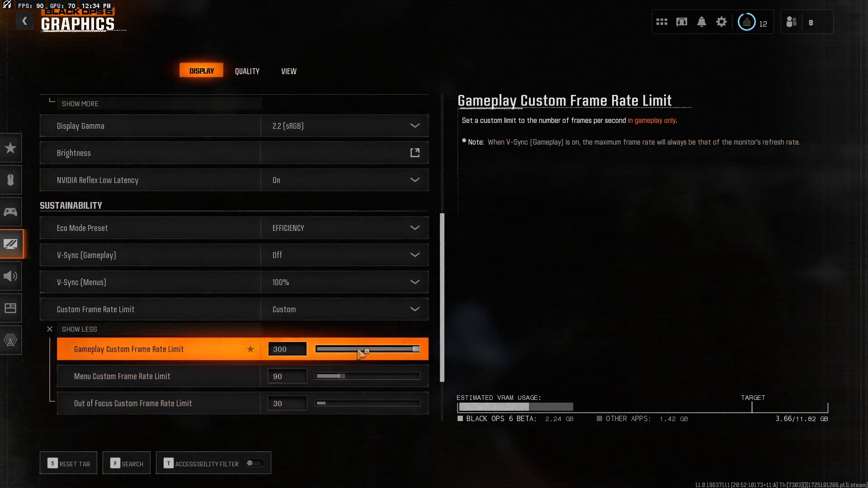
pyautogui.scroll(3)
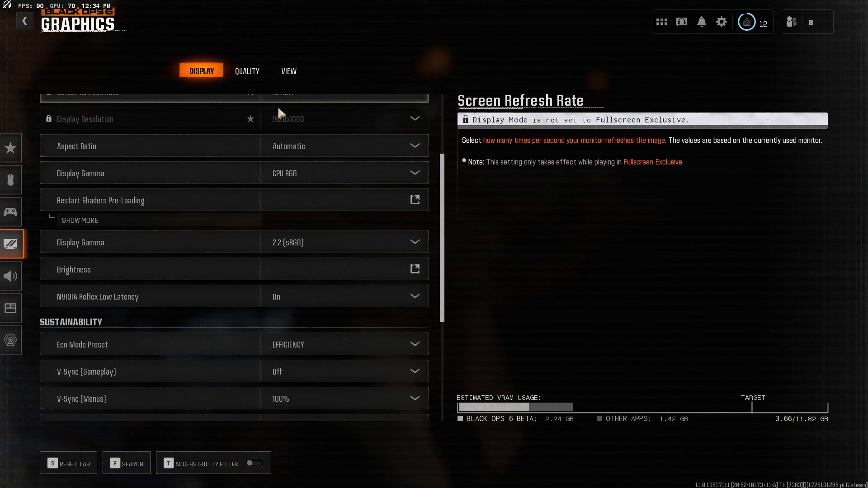
# On the Quality tab, show FidelityFX CAS Strength 100 under Upscaling / Sharpening
pyautogui.click(247, 71)
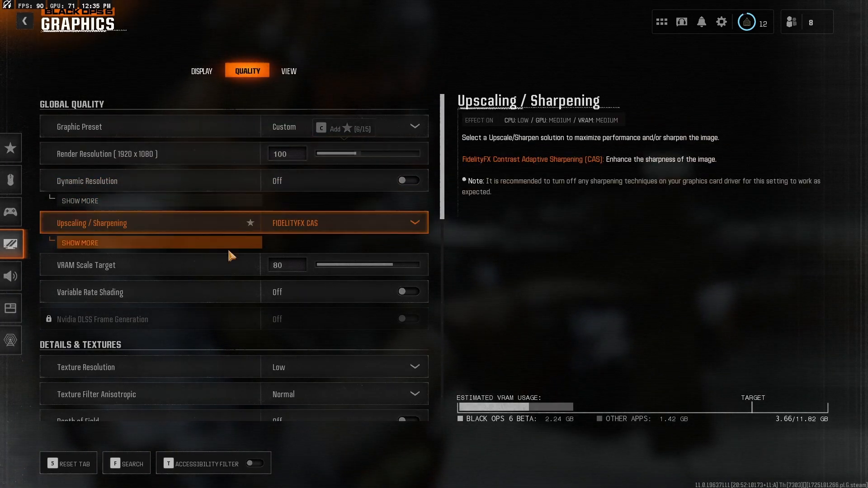
pyautogui.moveTo(271, 247)
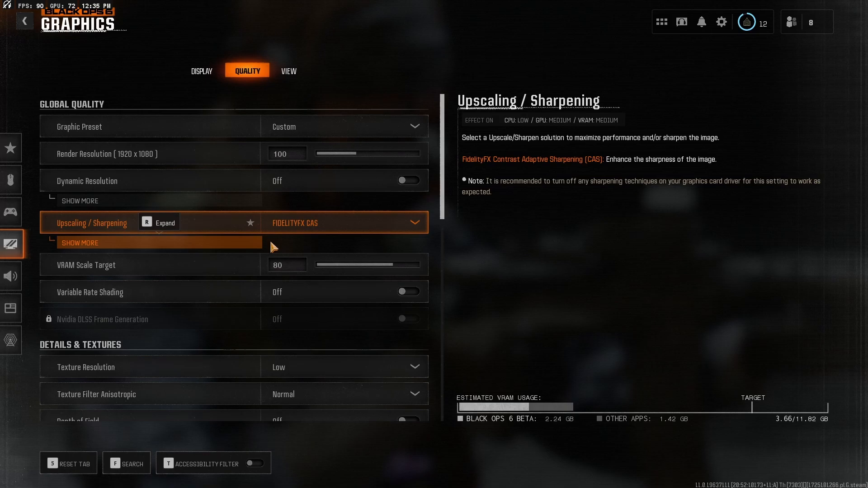
pyautogui.click(79, 242)
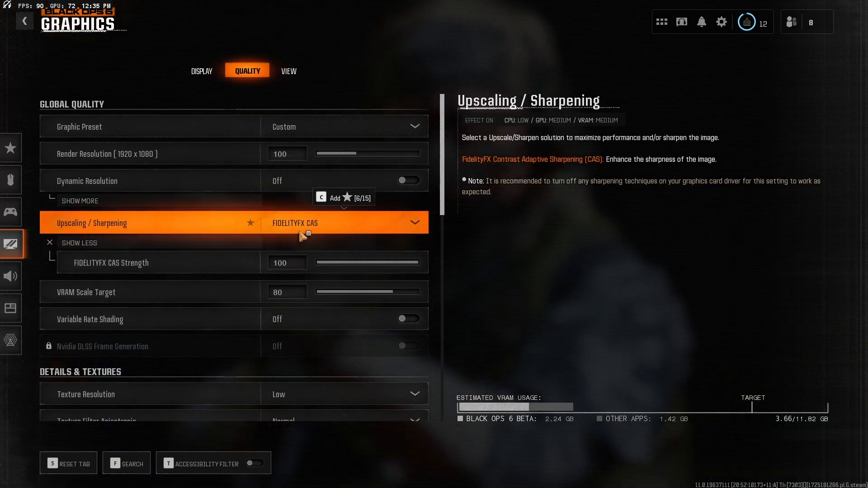
pyautogui.moveTo(346, 229)
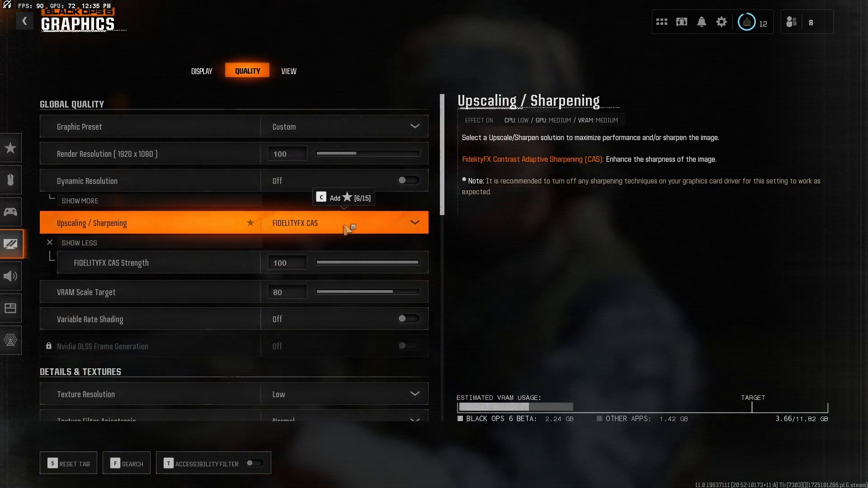
pyautogui.click(80, 242)
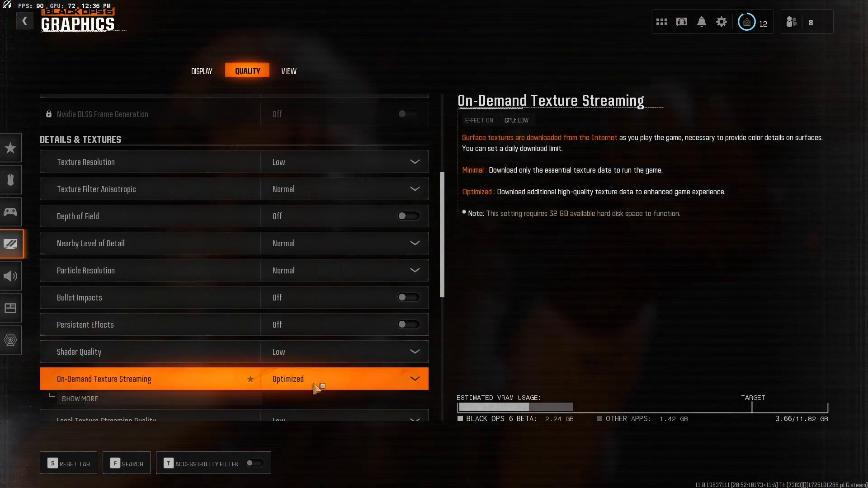
# Show the 32 GB texture cache and review the Low/Off shadow and environment settings
pyautogui.click(79, 398)
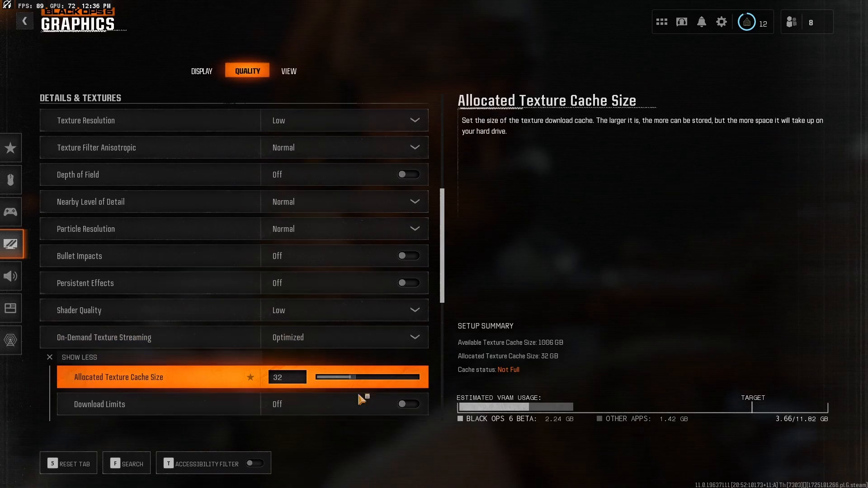
pyautogui.scroll(-3)
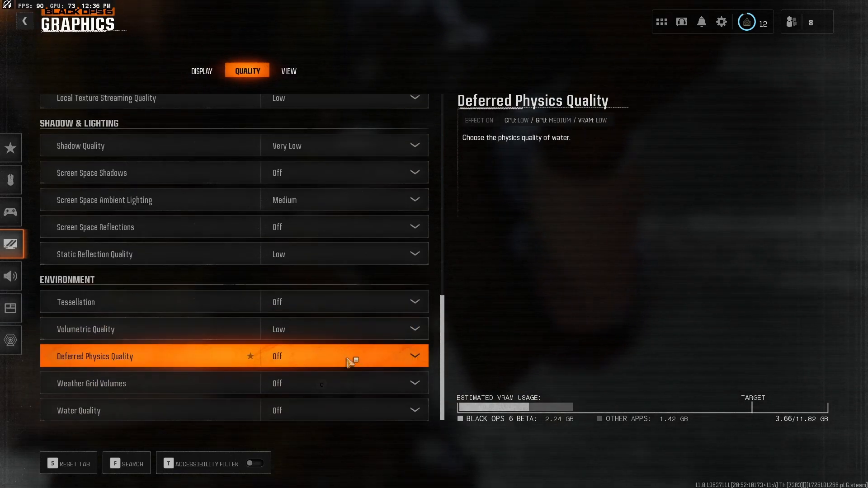
pyautogui.scroll(3)
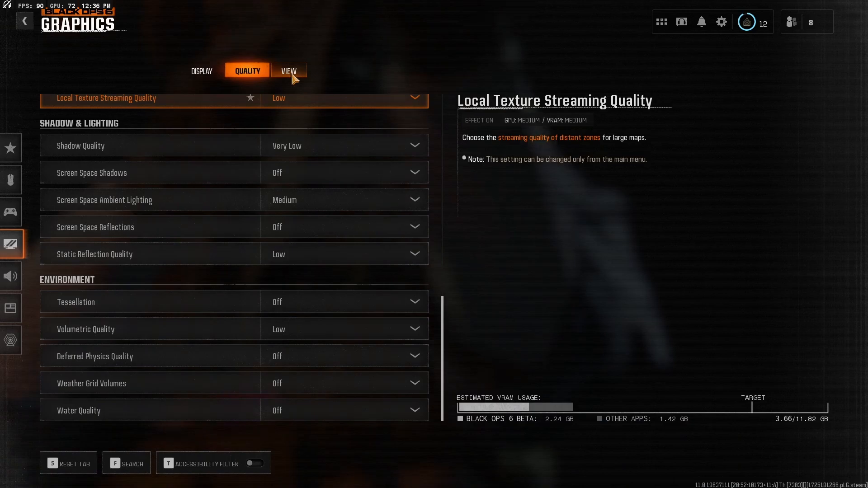
# Set FOV to 120 with World Motion Blur off, then open the match pause menu
pyautogui.click(288, 71)
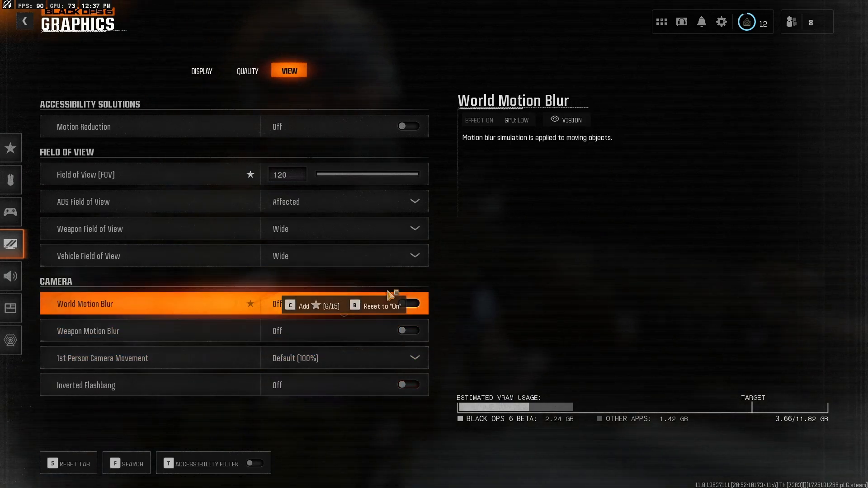
pyautogui.click(201, 71)
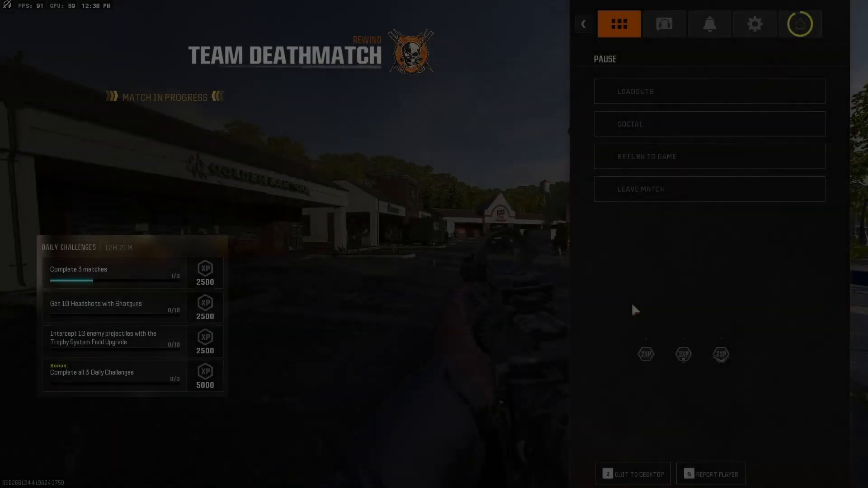
# Choose Return to Game and play the Team Deathmatch match at around 109 FPS
pyautogui.click(646, 156)
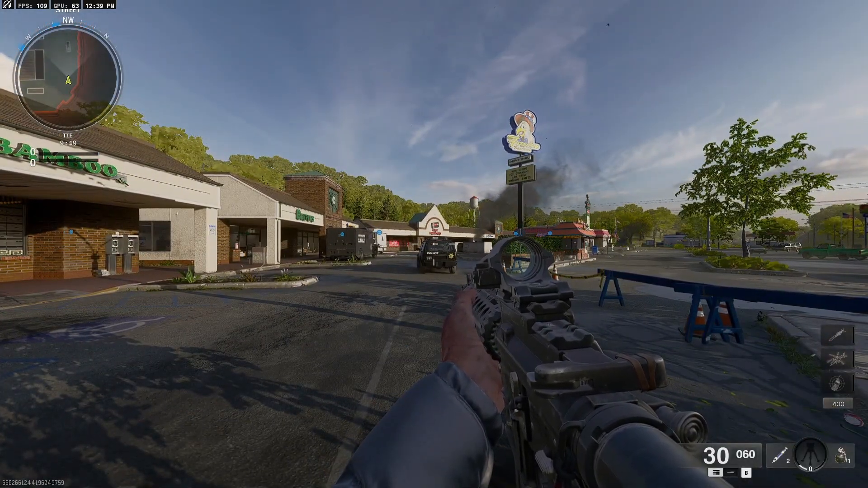
pyautogui.moveTo(433, 244)
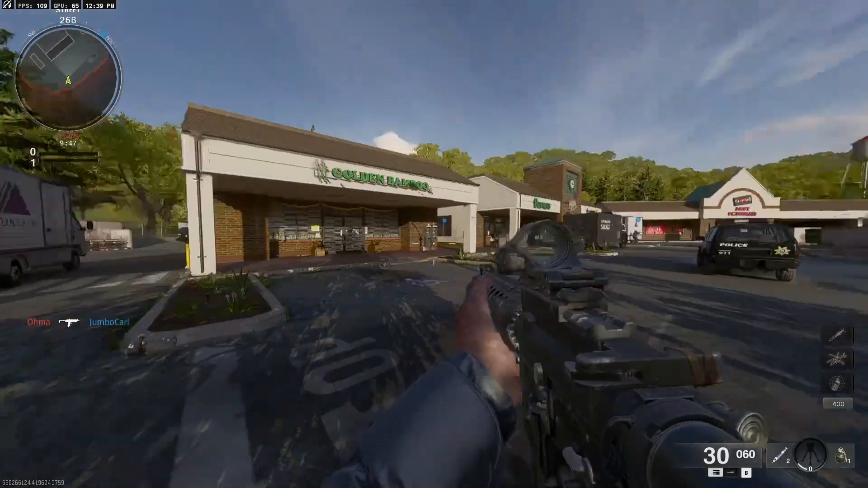